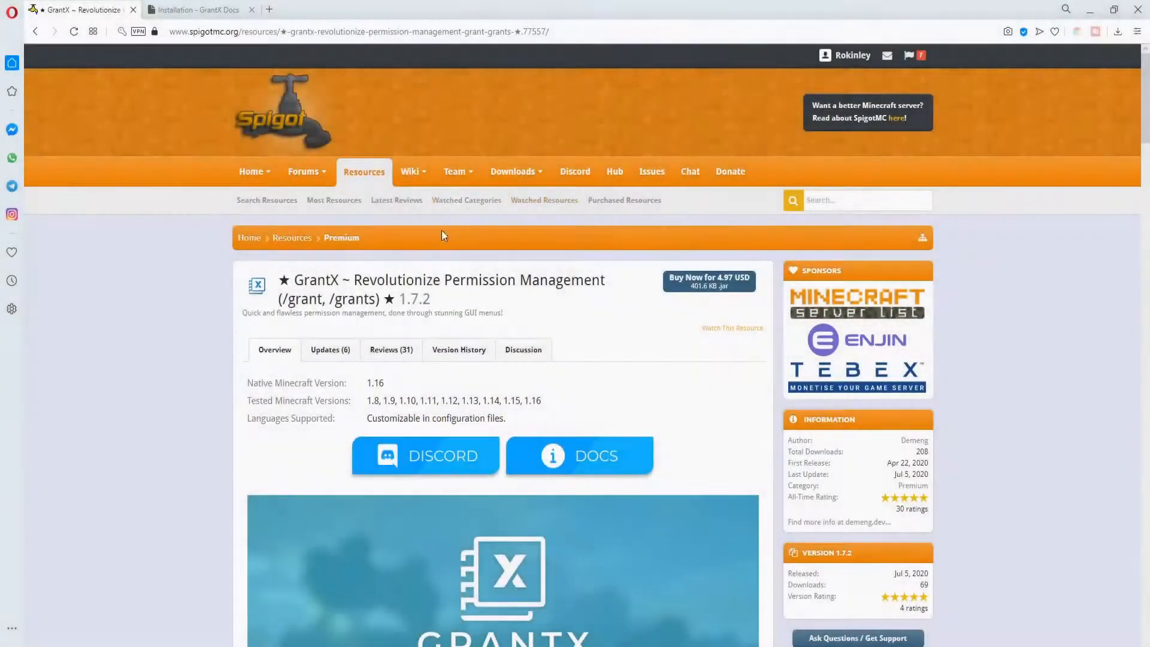
mouse_move(493, 372)
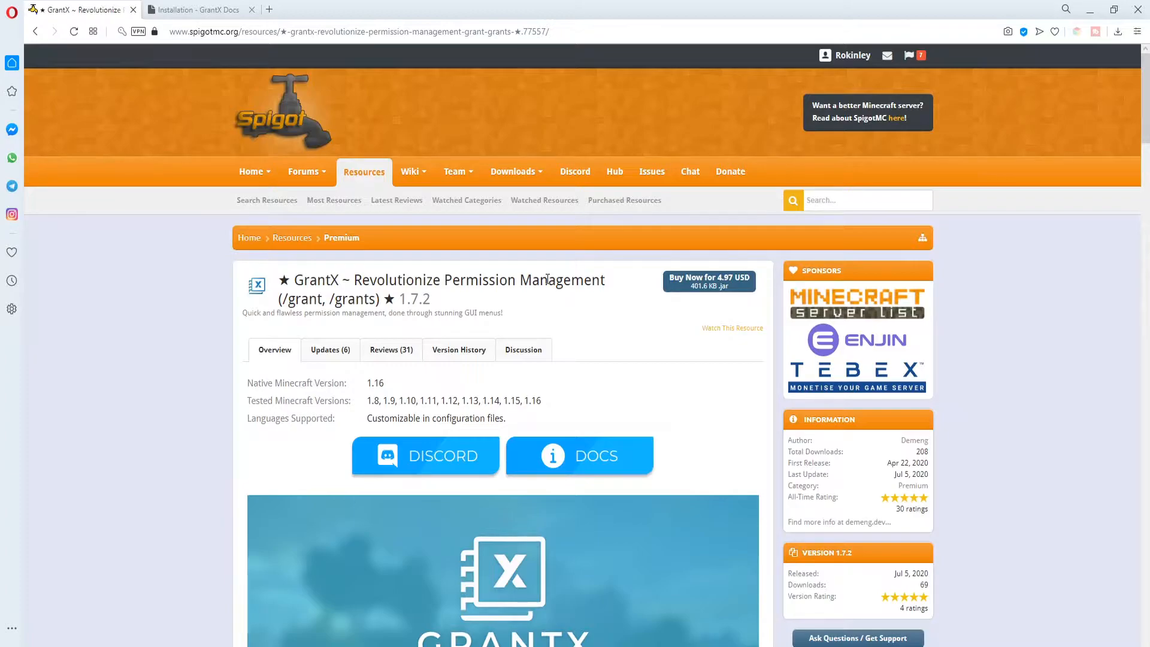
mouse_move(614, 381)
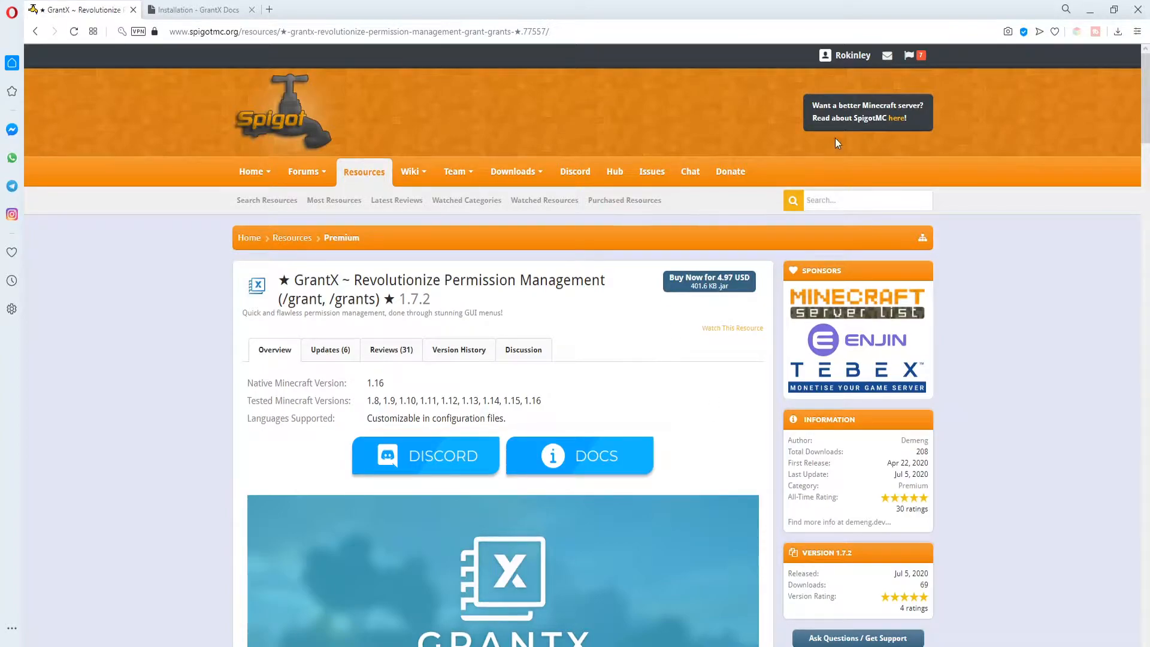
Start the GrantX purchase and choose PayPal as the payment method for $4.97
click(912, 55)
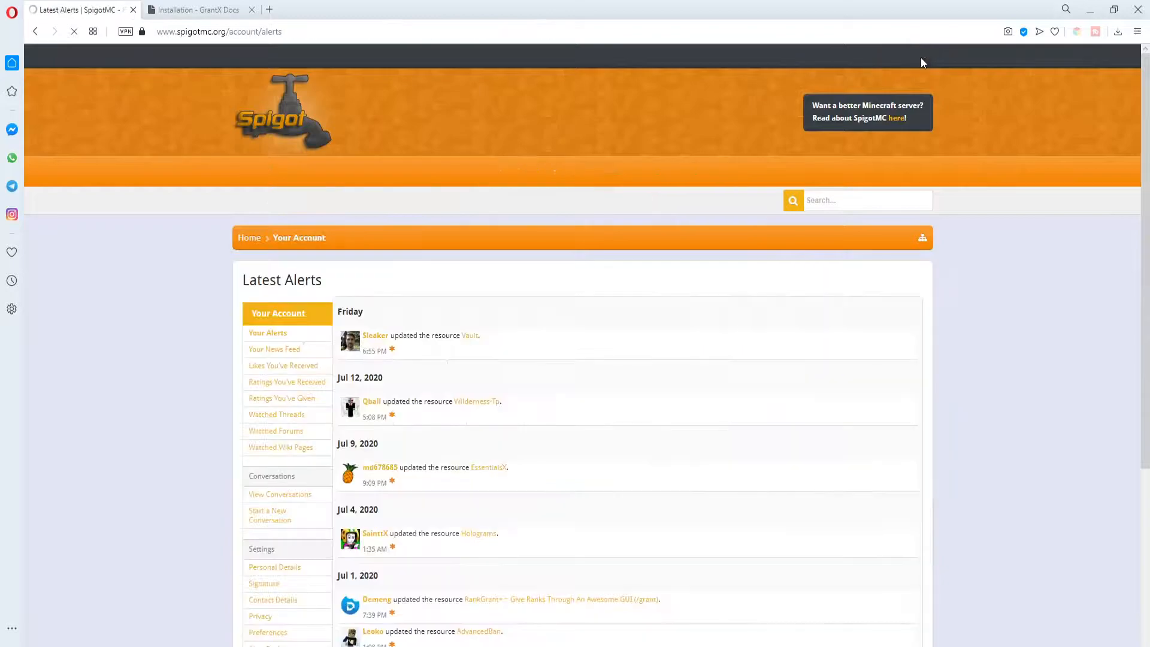
scroll(down, 3)
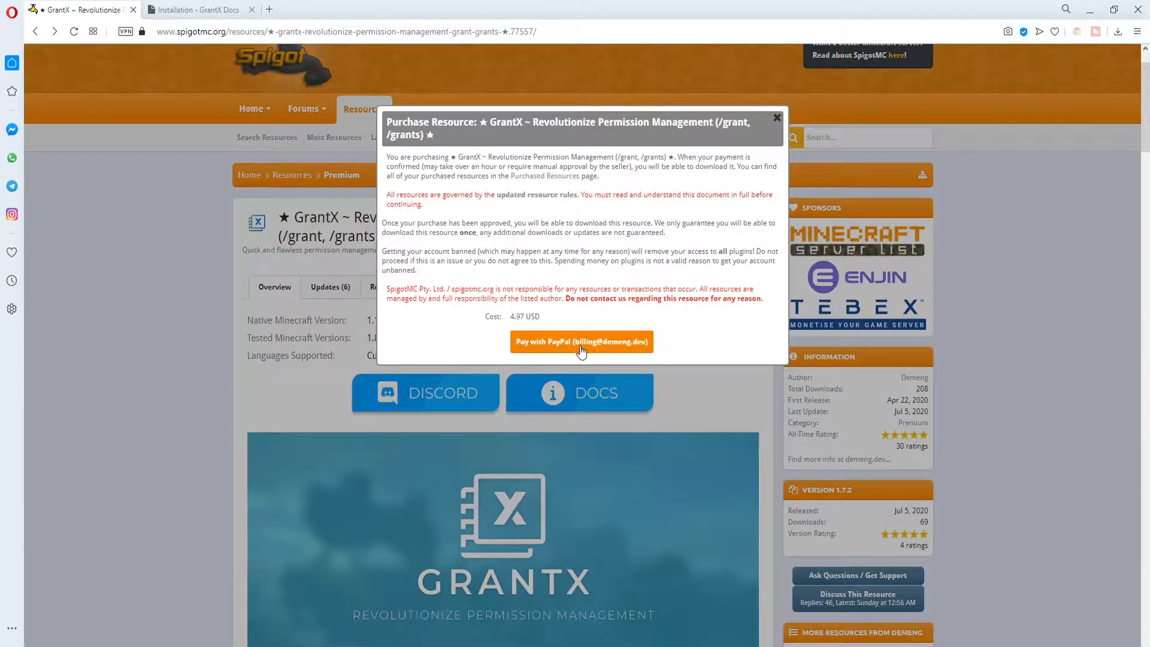
click(581, 342)
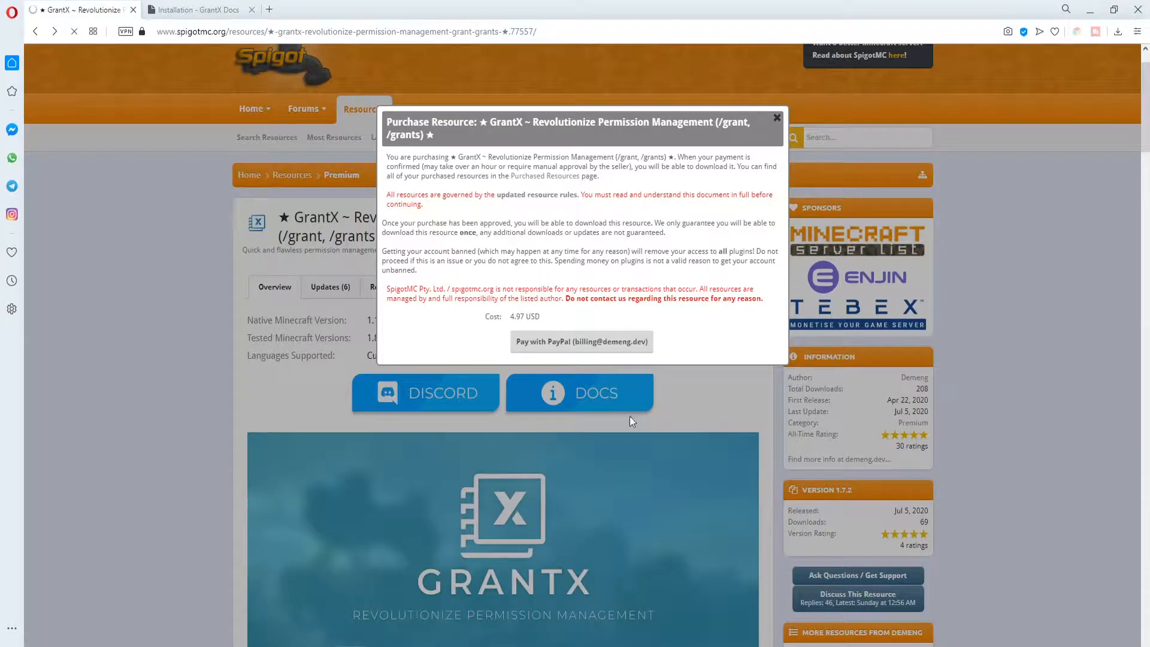
click(581, 341)
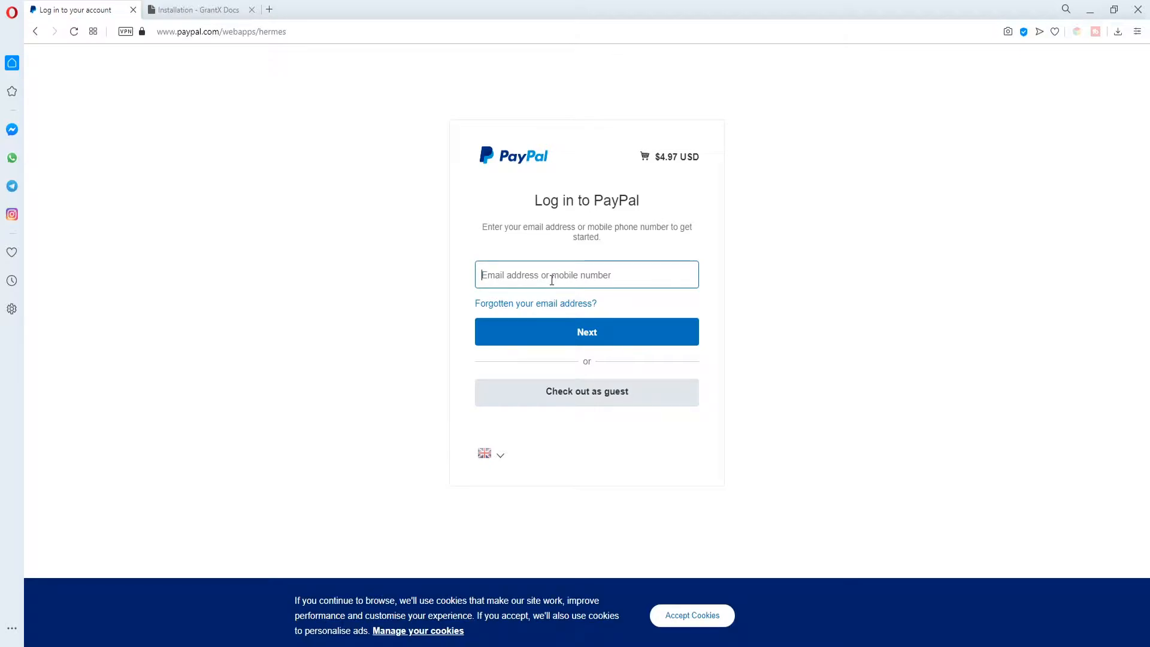
Log in to PayPal and submit the $4.97 payment for GrantX
click(586, 332)
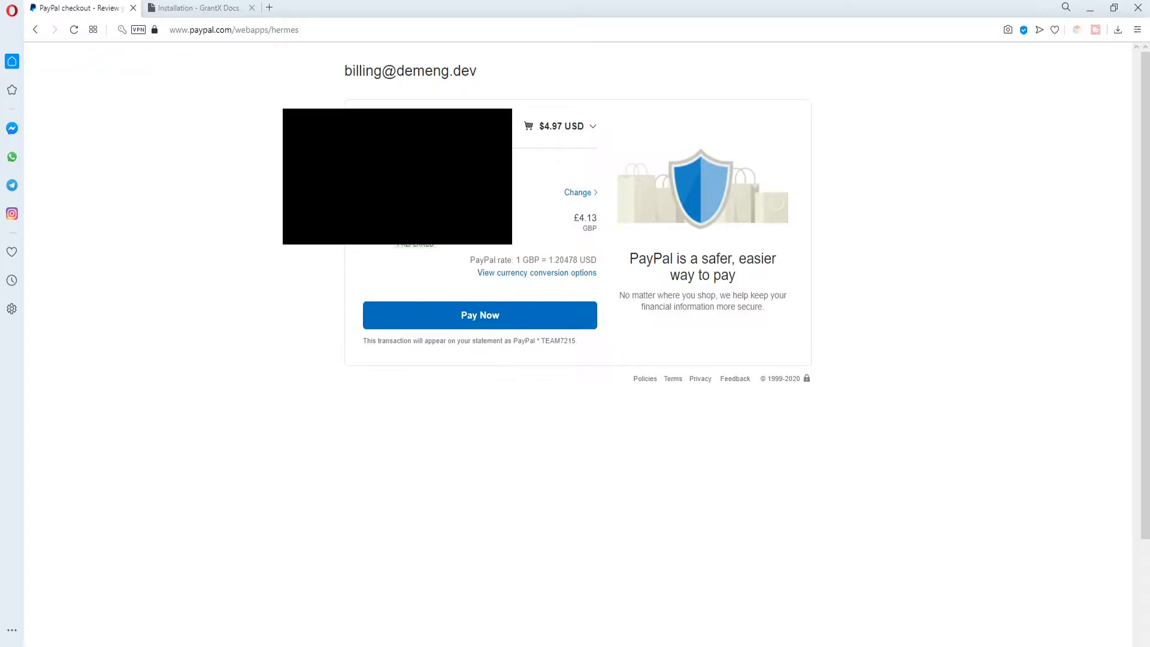
click(479, 315)
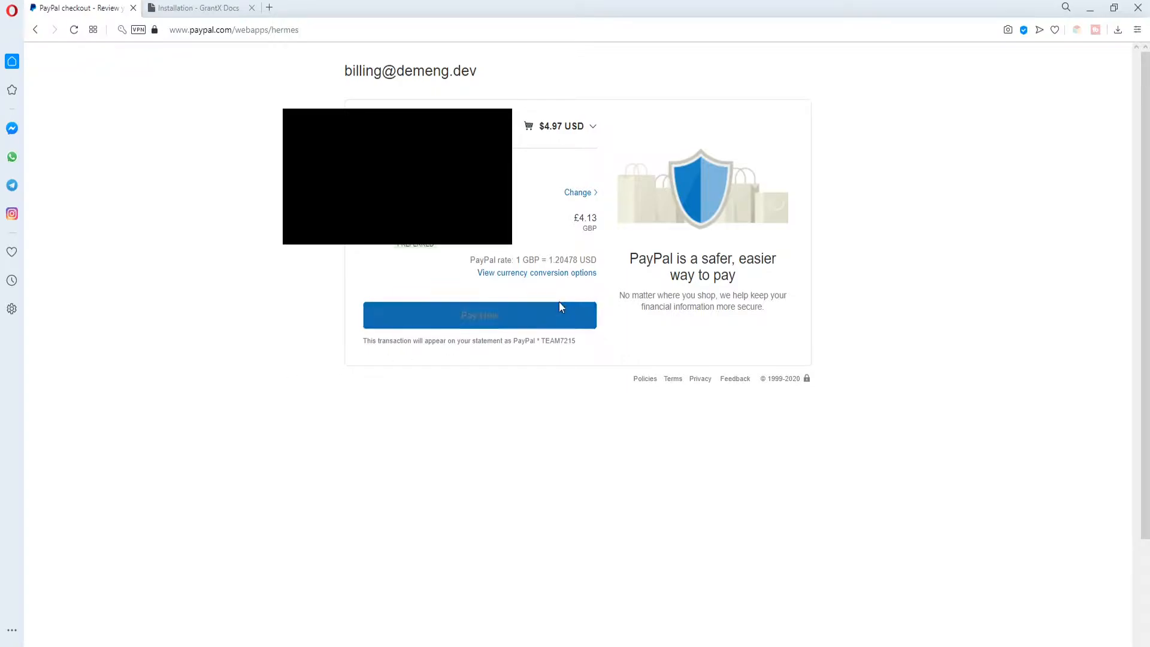
click(479, 315)
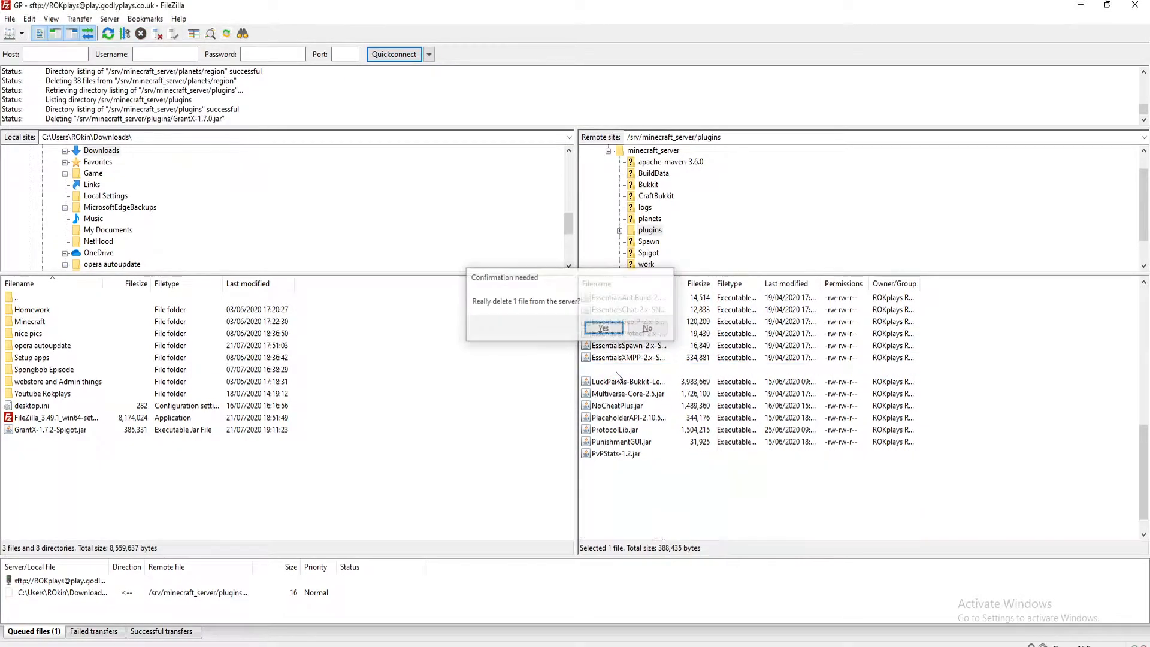
Confirm deletion of the old GrantX 1.7.0 jar and log files from the server
click(602, 329)
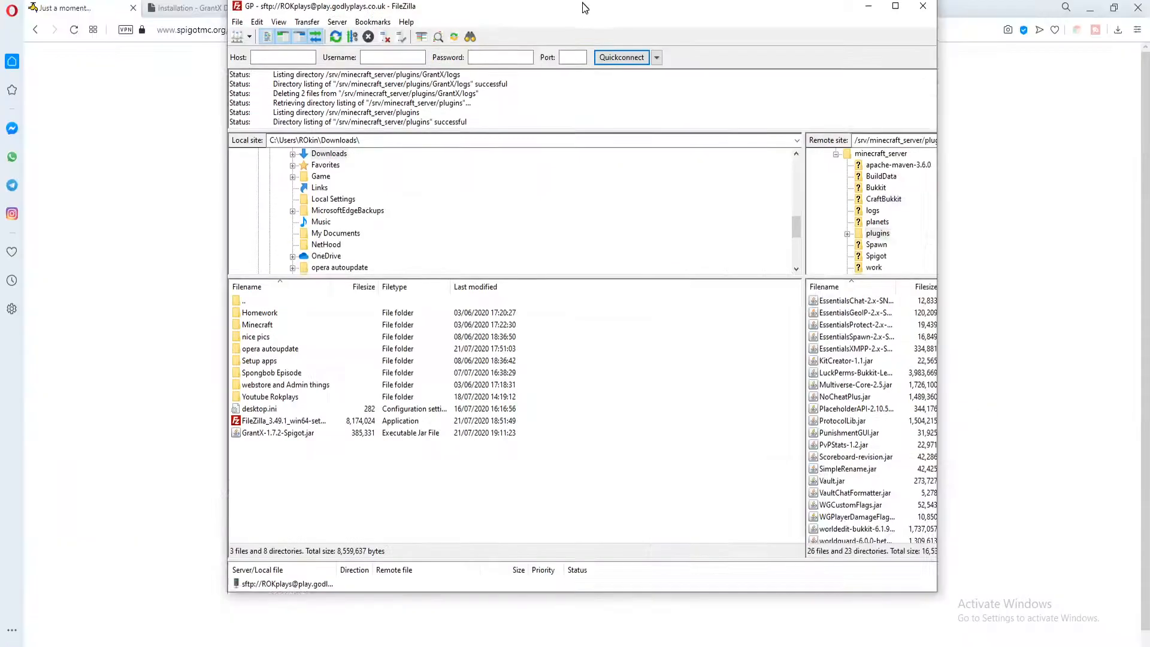
click(893, 8)
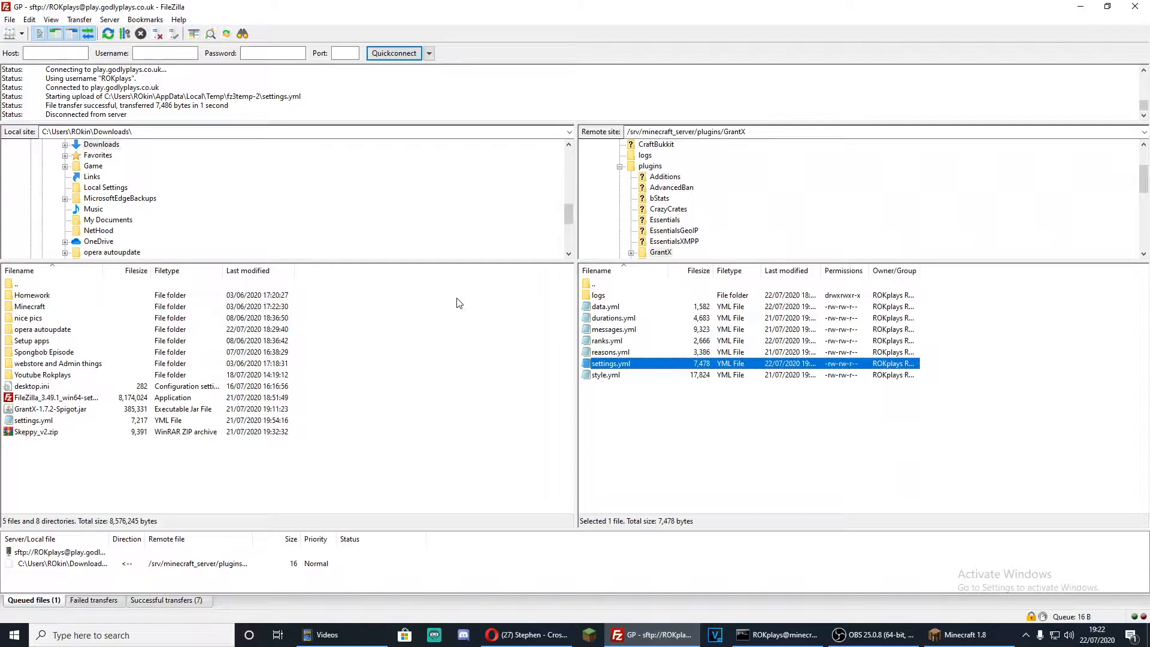
mouse_move(286, 396)
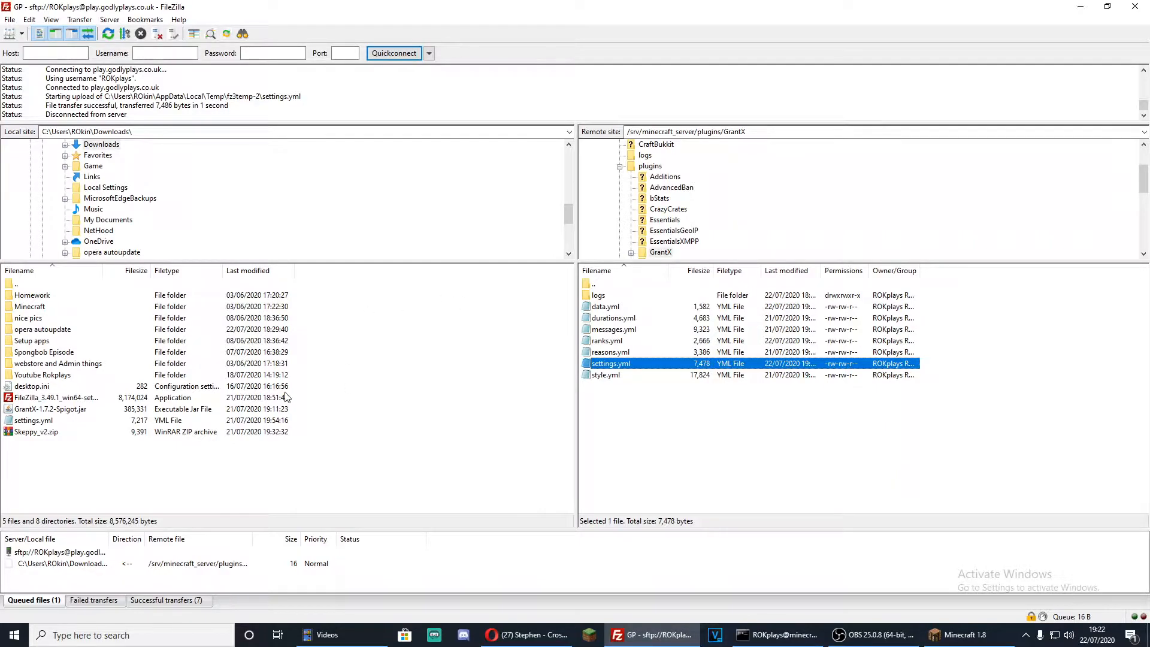
mouse_move(134, 305)
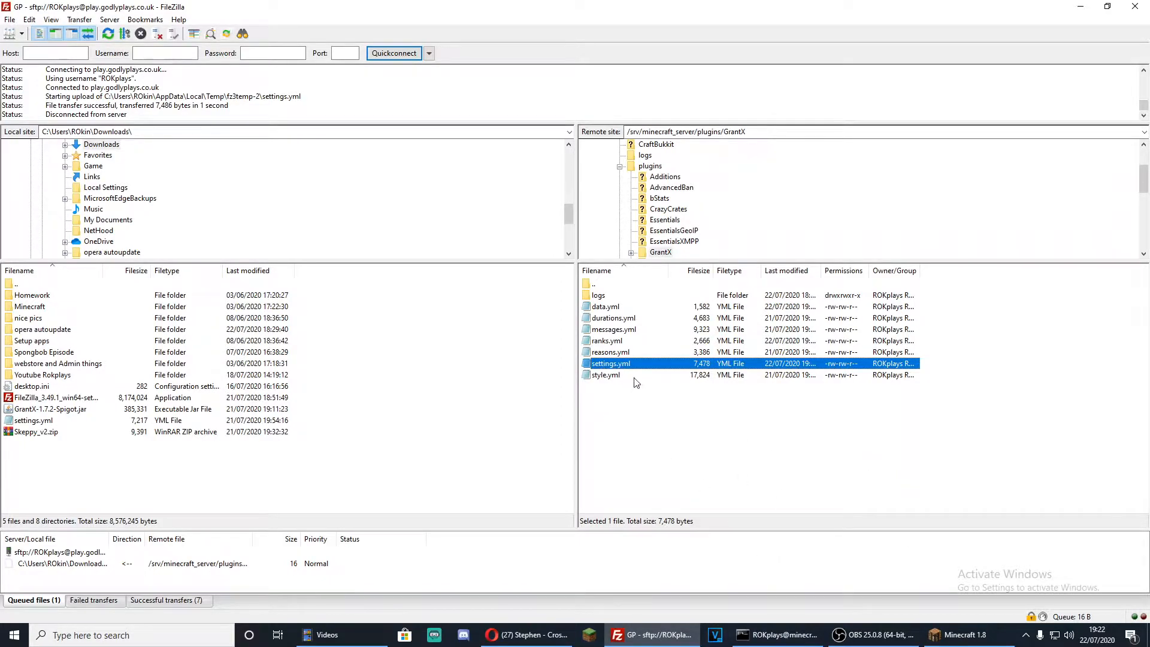
Edit the grant activation and expiry command lines in settings.yml, replacing 'Not Set'
double_click(610, 363)
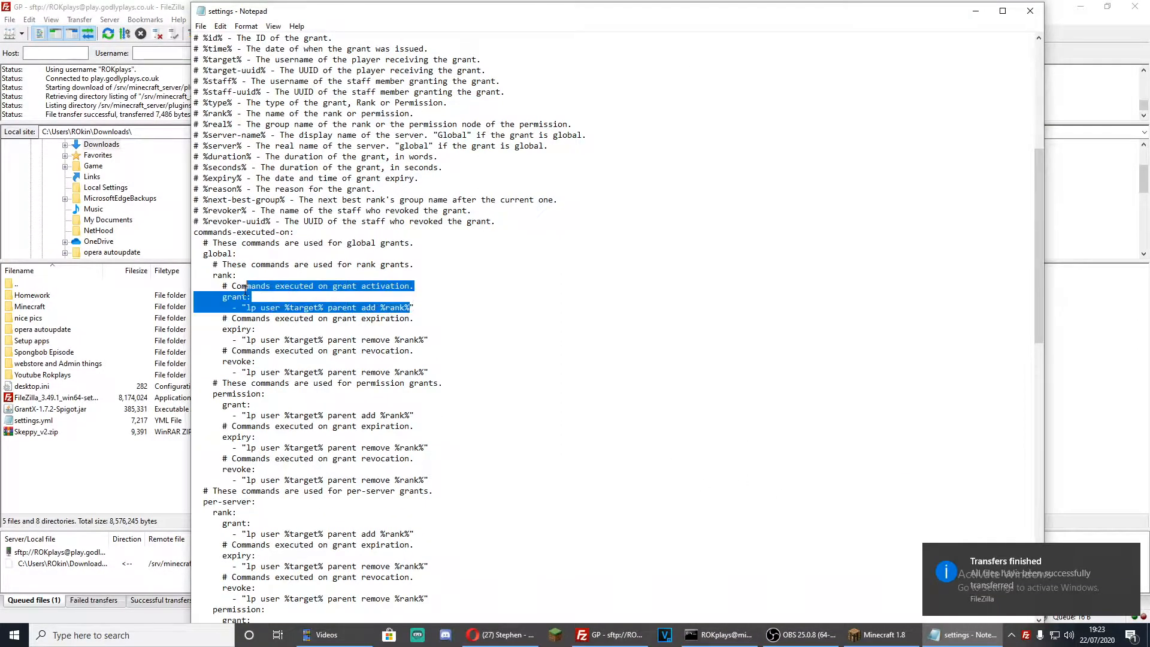
click(330, 306)
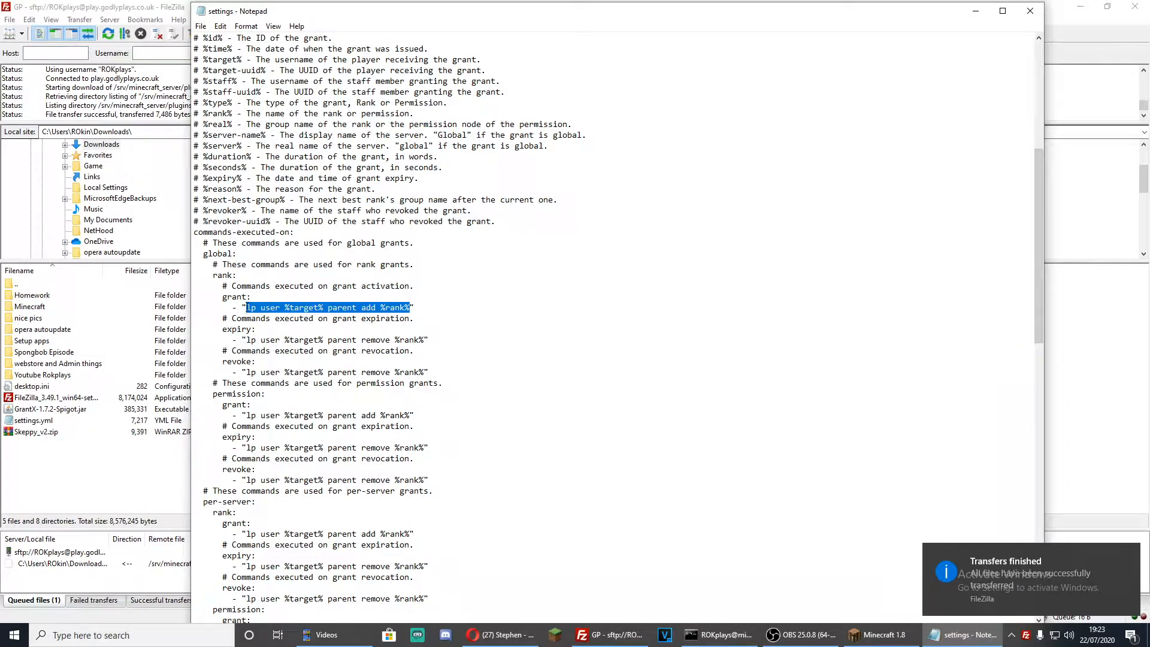
text(Not Set)
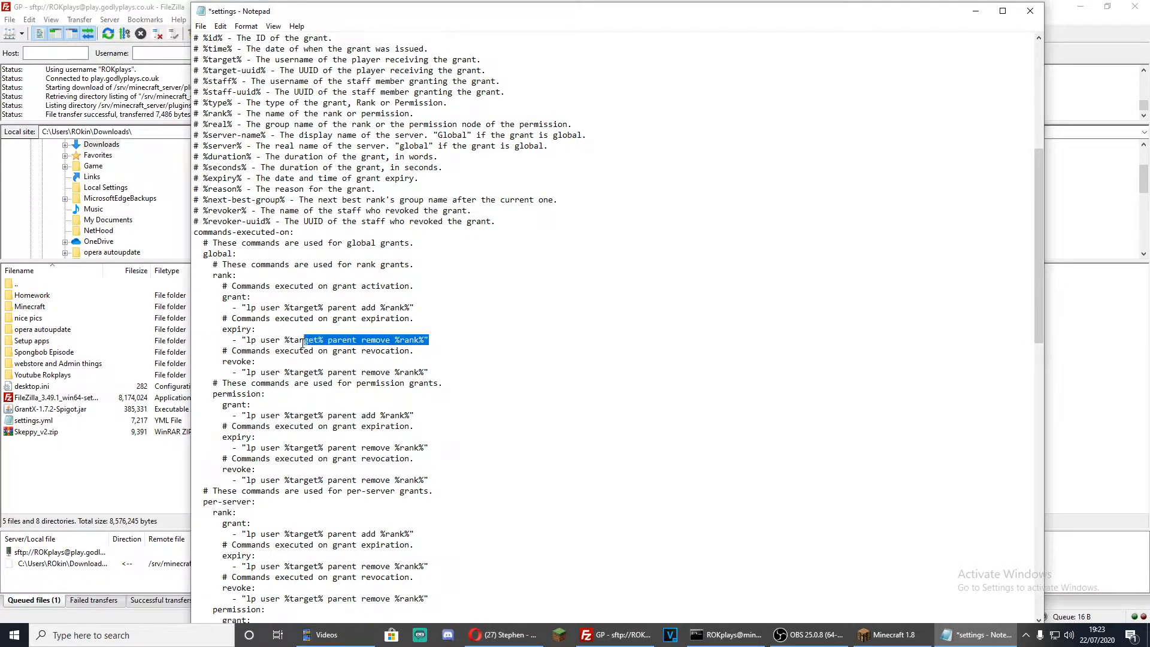
click(220, 345)
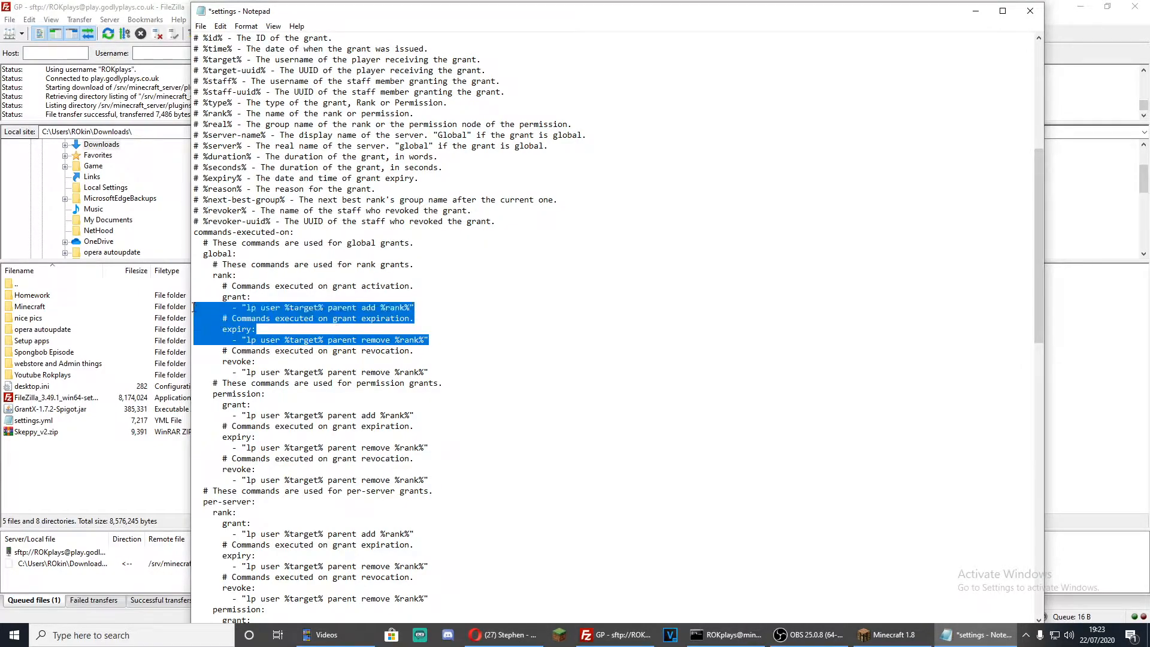
click(286, 307)
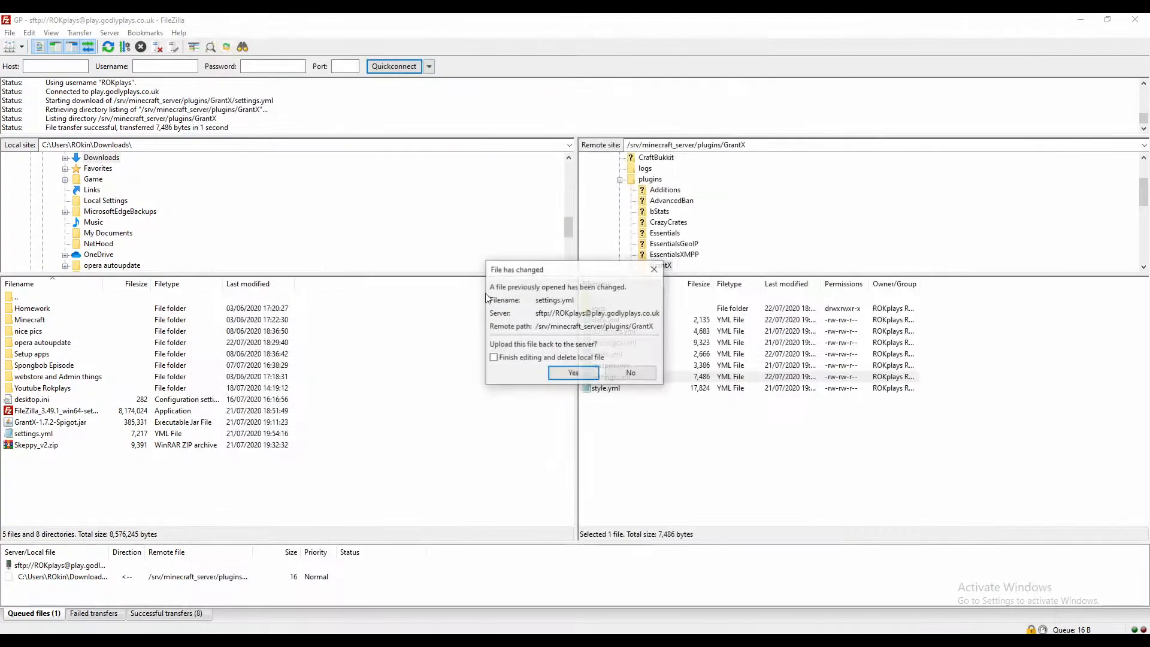
Confirm uploading the changed settings.yml back to the server's GrantX folder
click(572, 373)
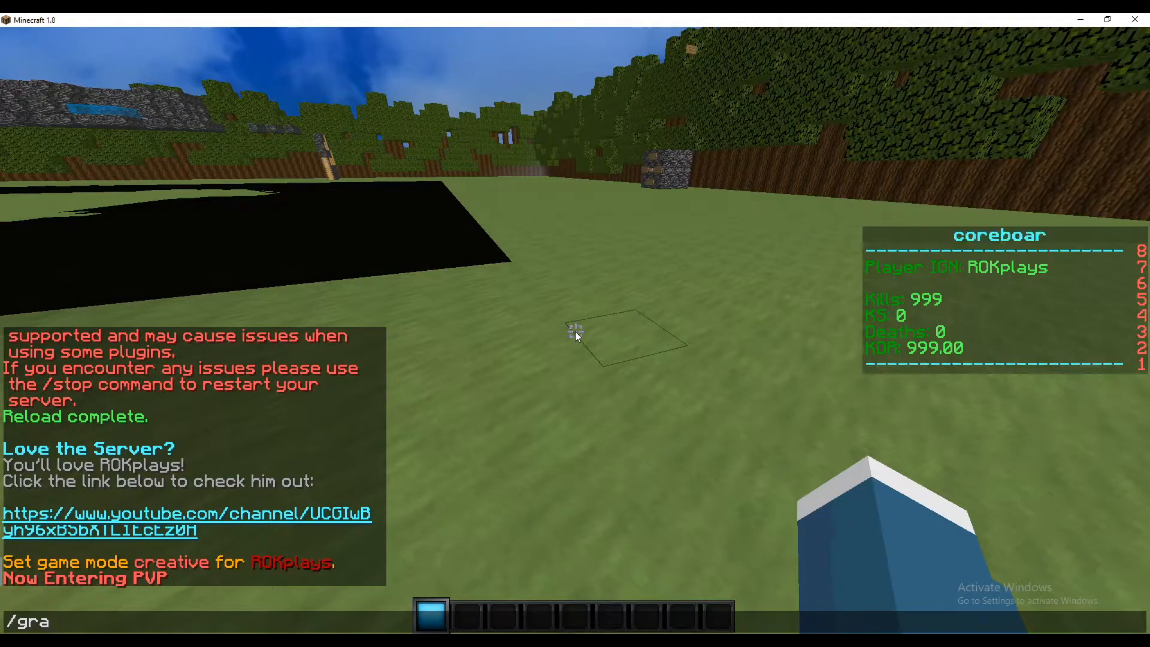
Run /grant, choose the owner rank and confirm the permanent grant with reason Promotion
text(n)
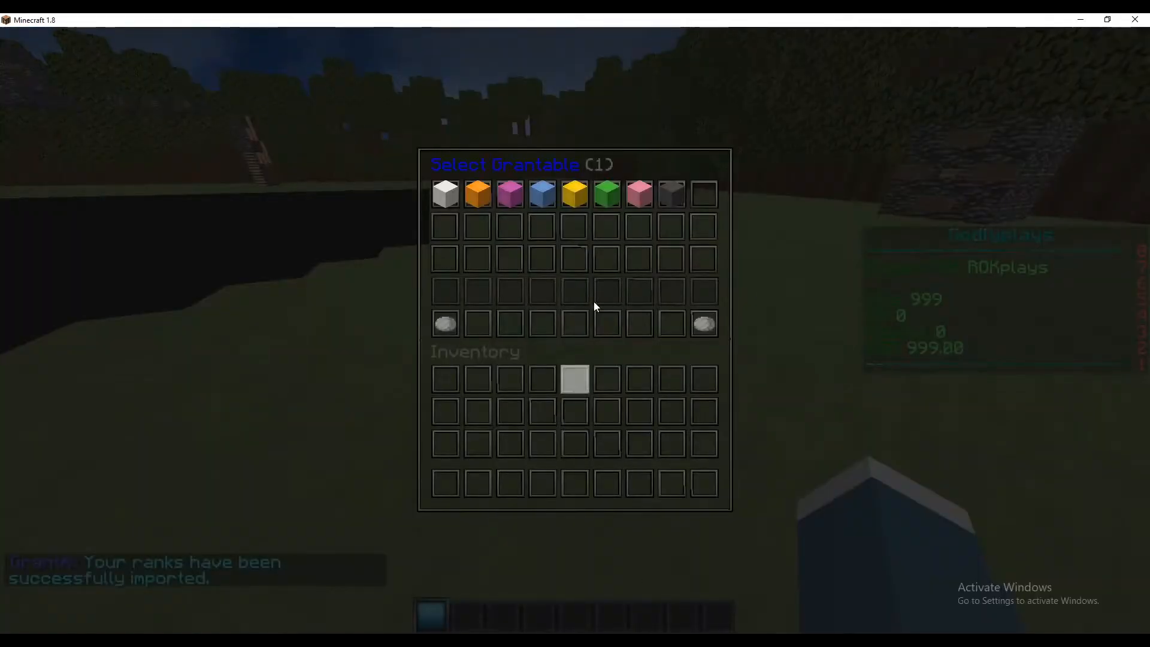
mouse_move(509, 194)
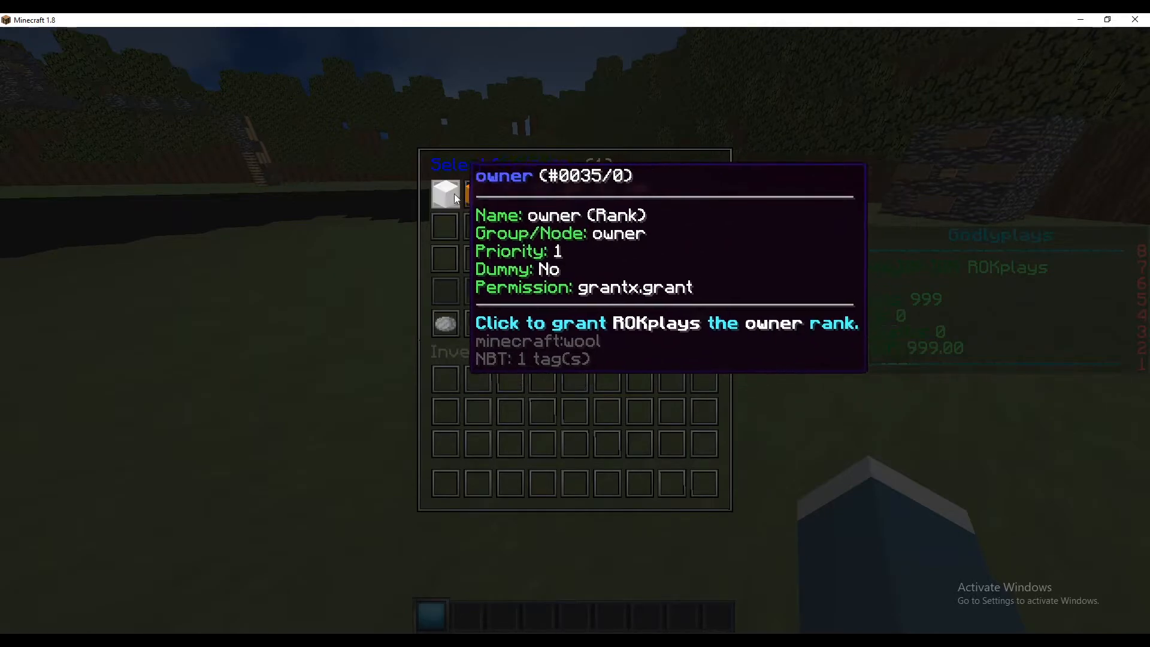
click(445, 194)
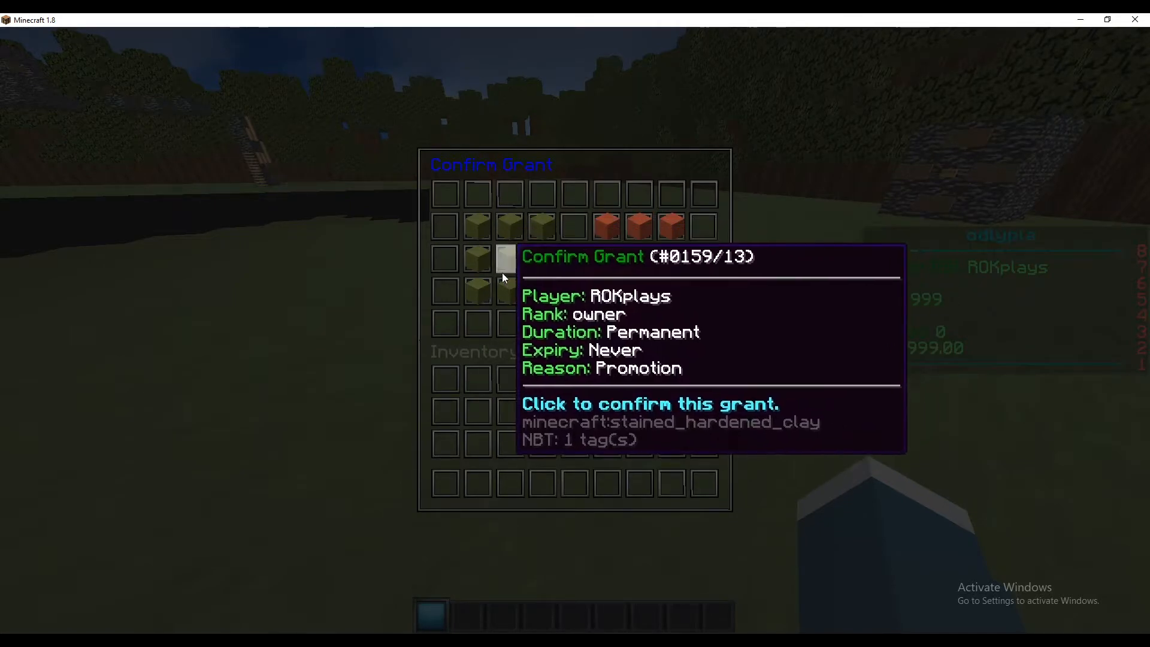
click(510, 259)
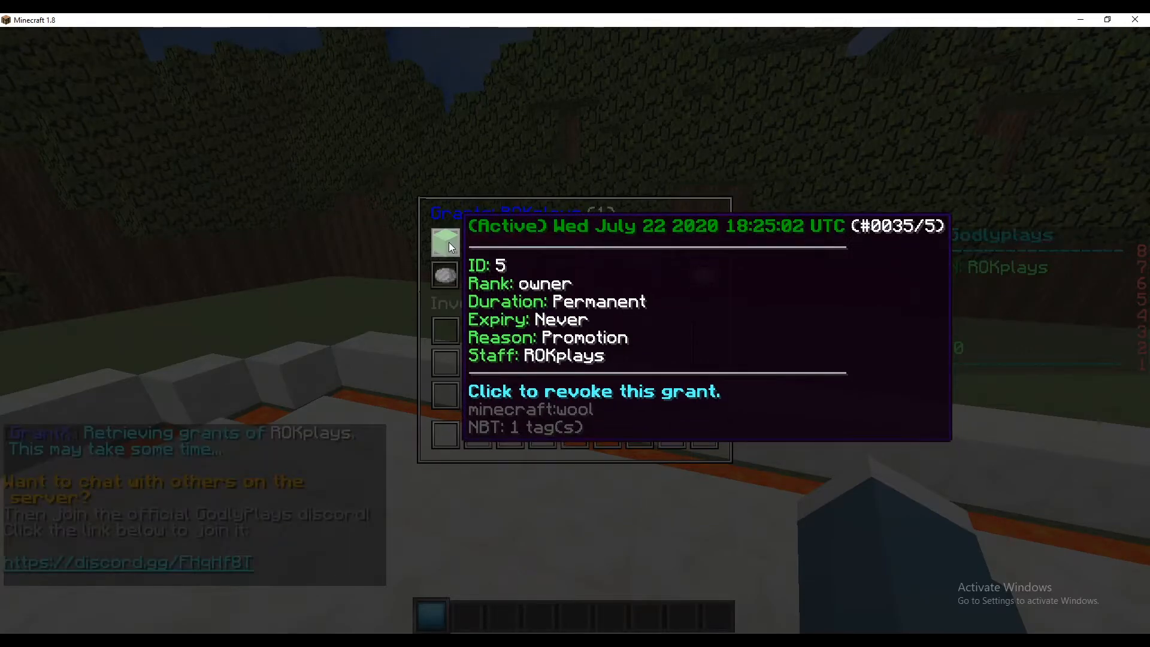
View the active permanent owner grant in /grants and close the rank menu
click(446, 242)
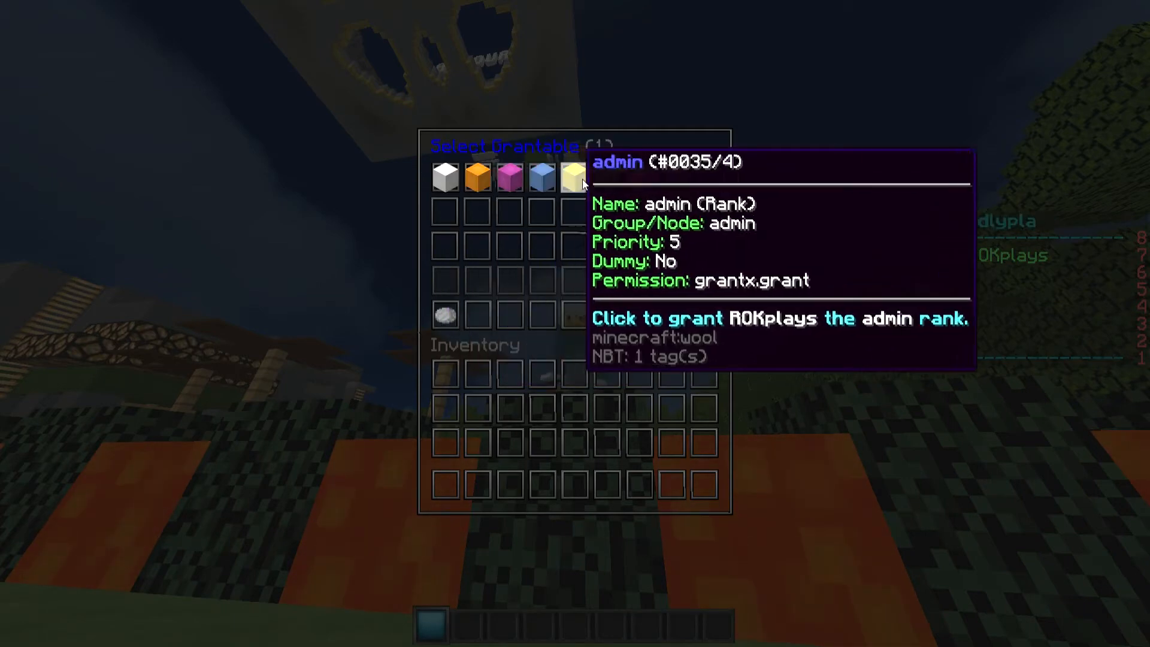
click(574, 176)
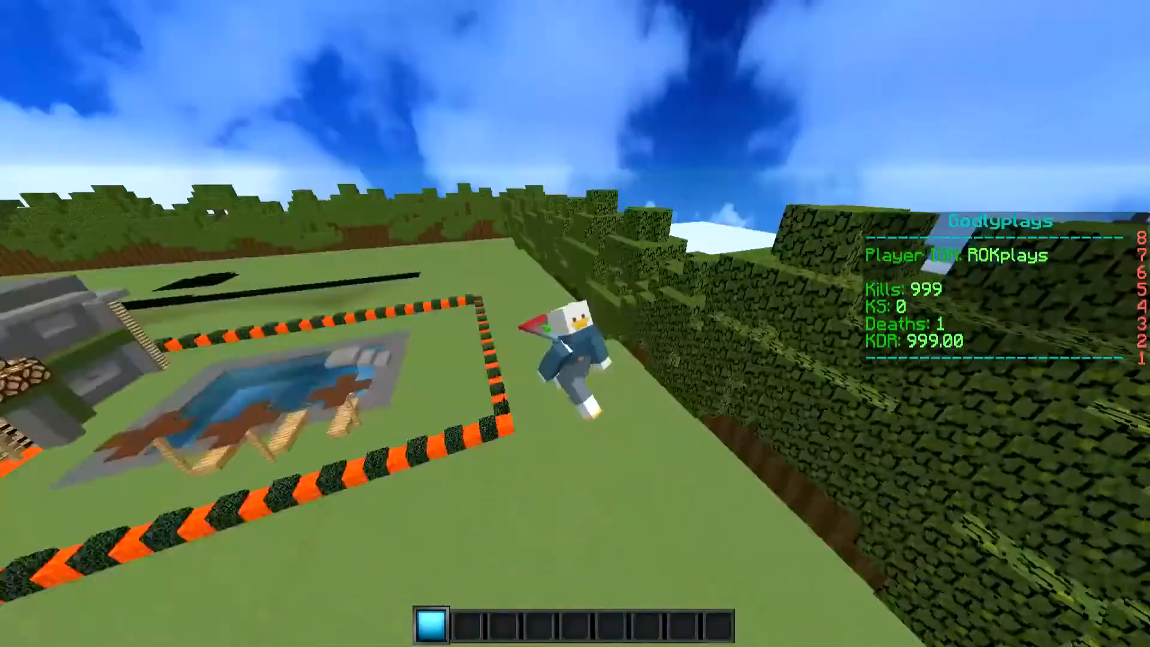